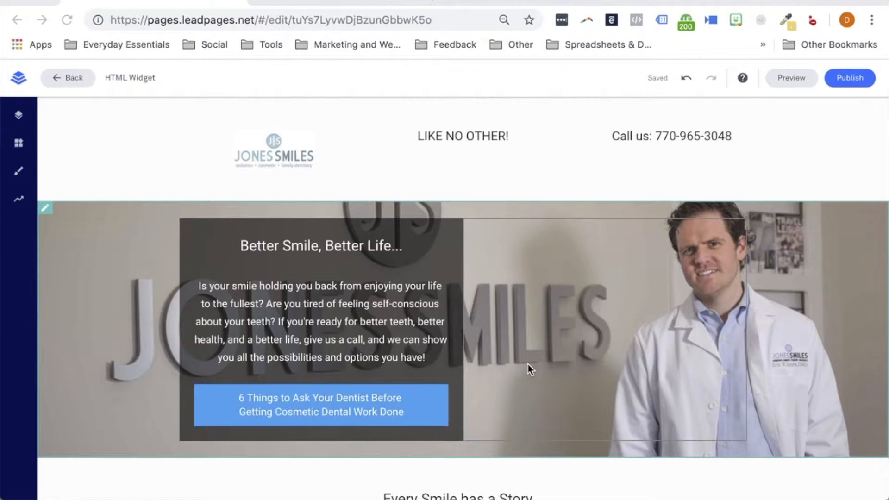
# - Scroll the page editor down to the Visit Us! section above the footer
pyautogui.scroll(-3)
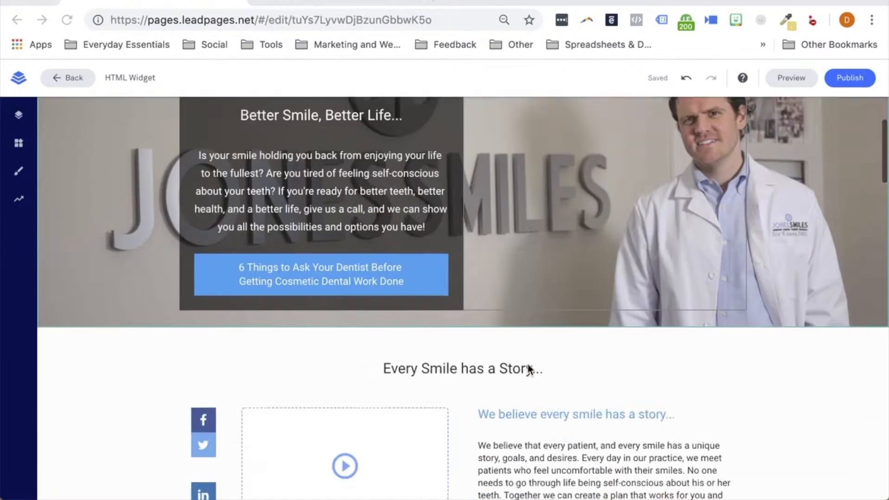
pyautogui.scroll(-3)
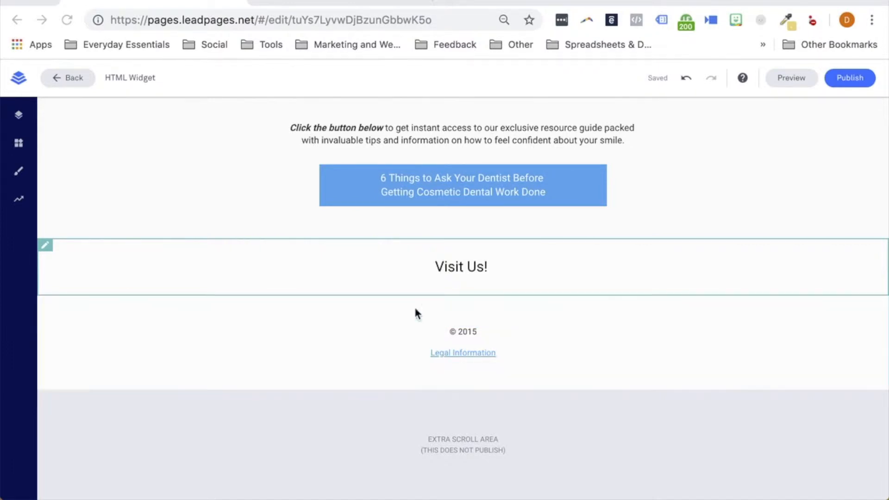
pyautogui.moveTo(18, 144)
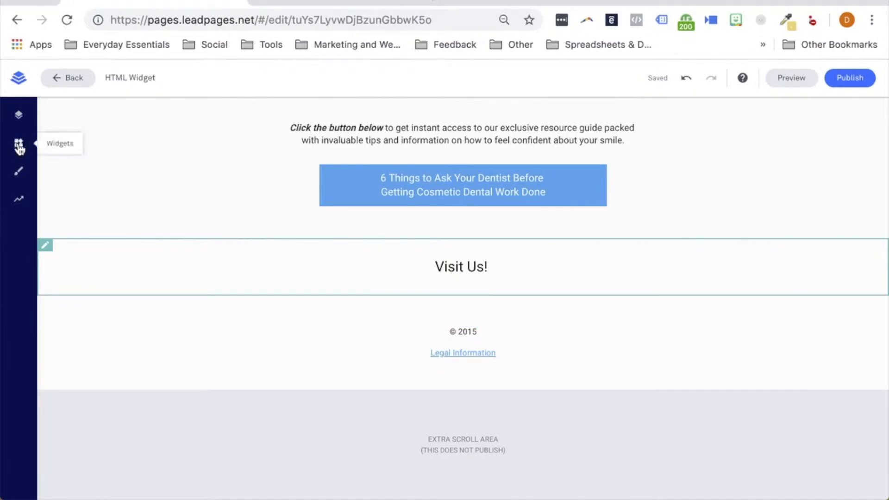
# - From the full widget list, drag an HTML widget below the Visit Us! section
pyautogui.click(18, 145)
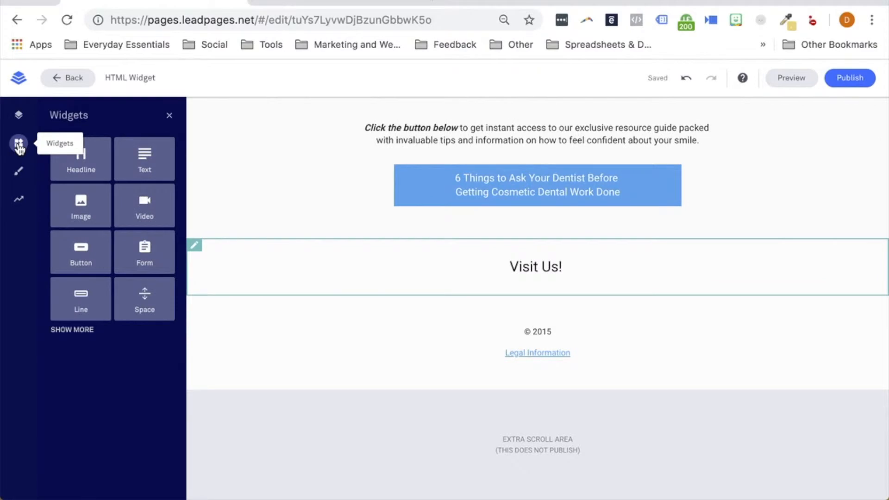
pyautogui.moveTo(114, 255)
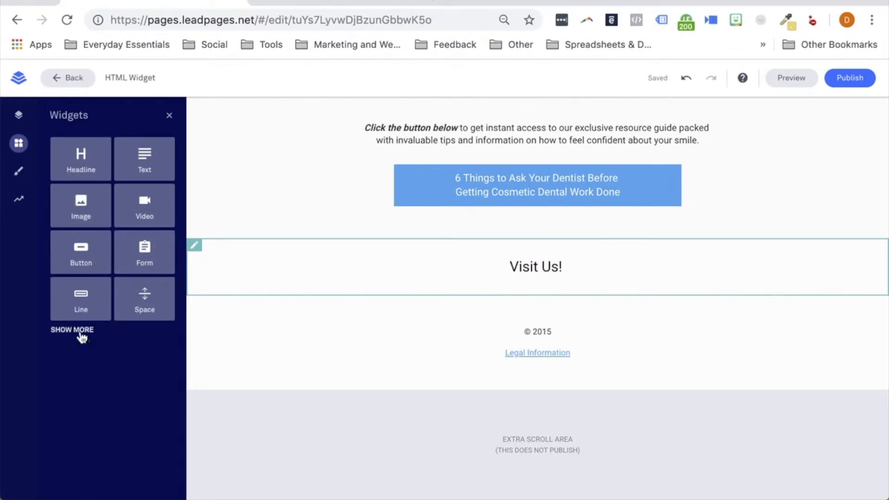
pyautogui.click(72, 330)
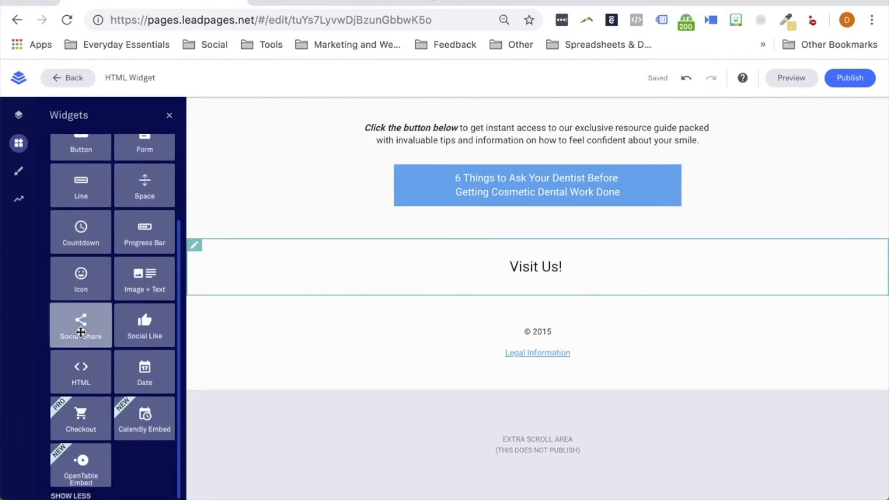
pyautogui.moveTo(80, 375)
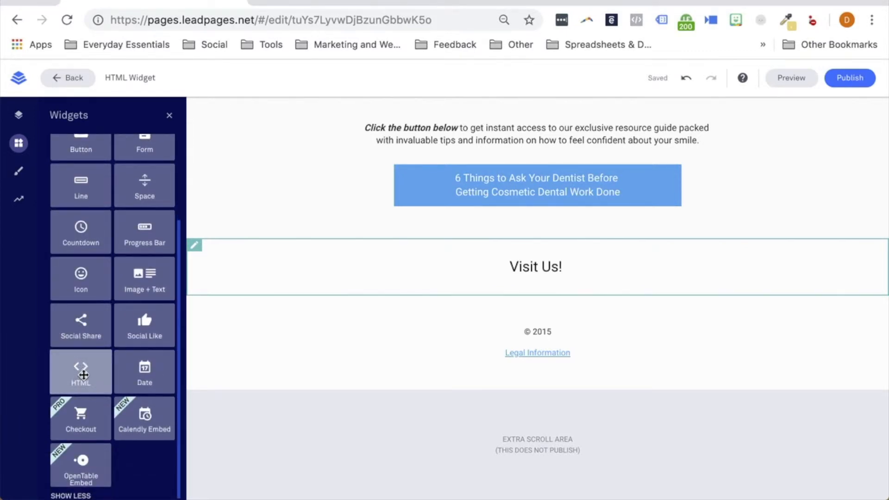
pyautogui.moveTo(80, 369); pyautogui.dragTo(538, 278)
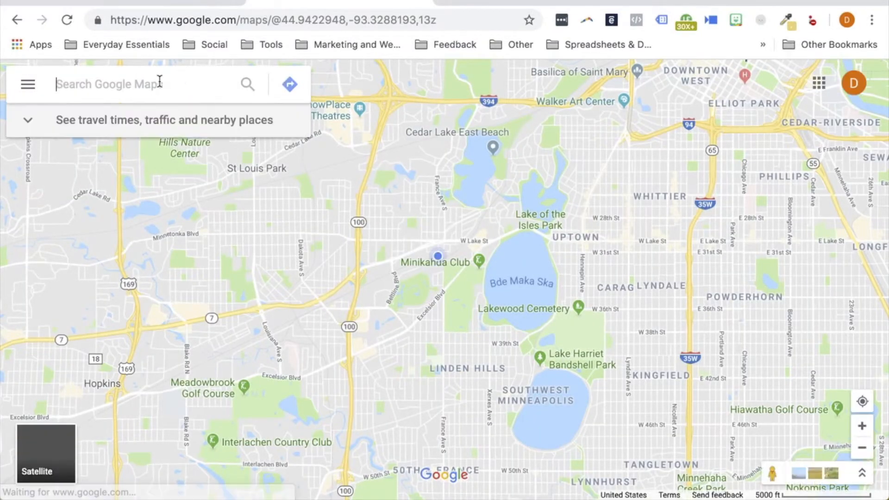
# - Search Google Maps for 251 North 1st Avenue, Minneapolis and open its Embed a map share option
pyautogui.write('251')
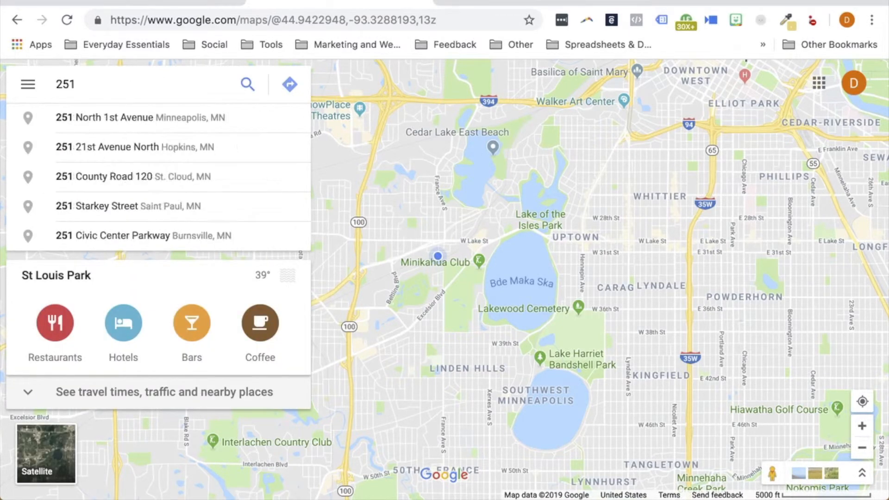
pyautogui.click(139, 118)
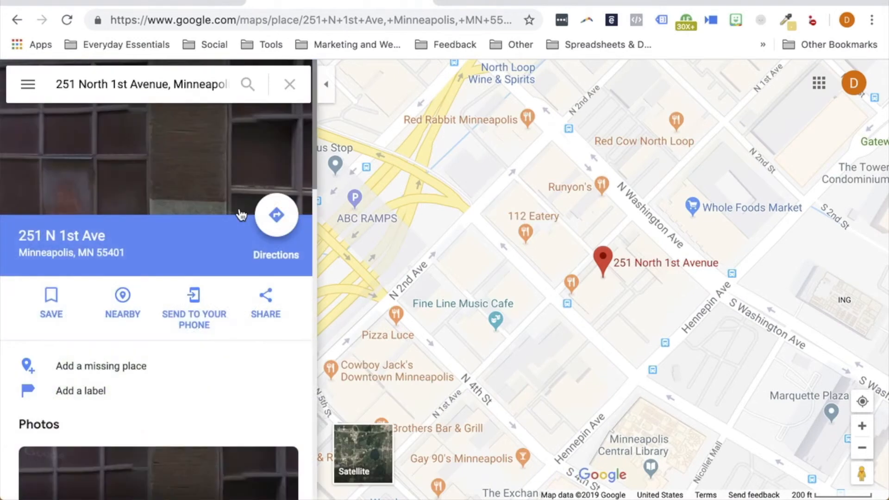
pyautogui.click(266, 296)
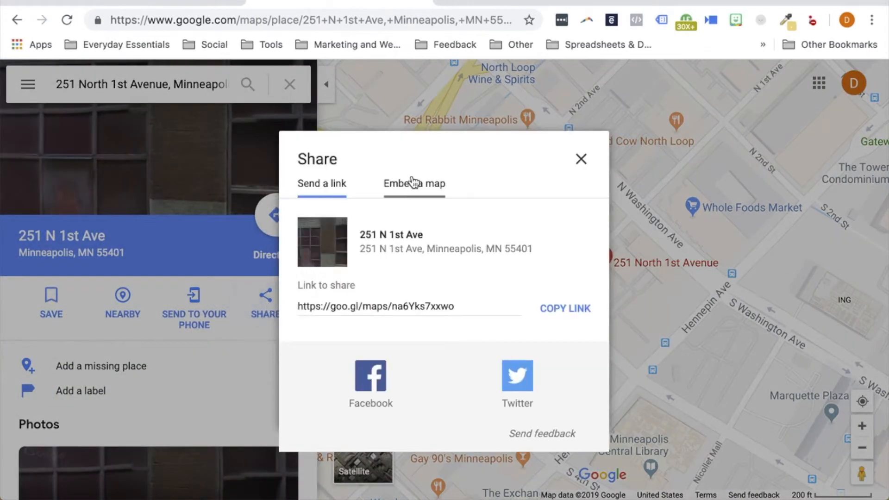
pyautogui.click(414, 183)
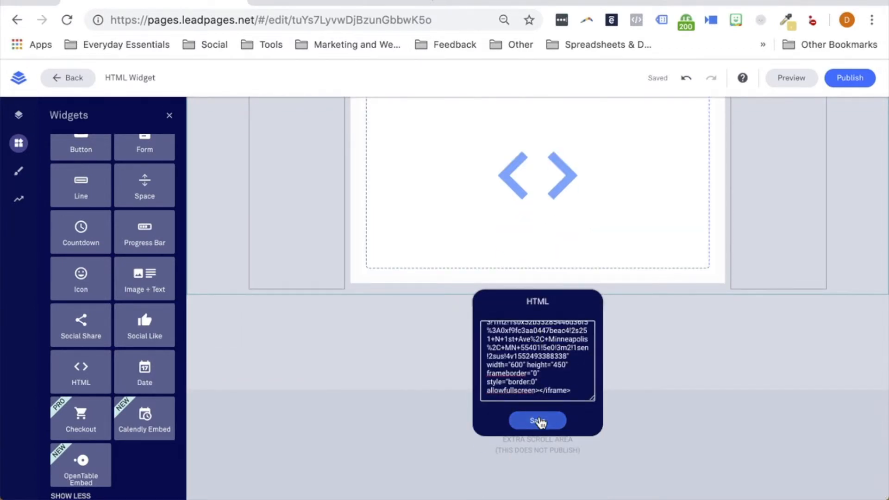
# - Save the pasted map embed code in the HTML widget and close the code editor
pyautogui.click(537, 420)
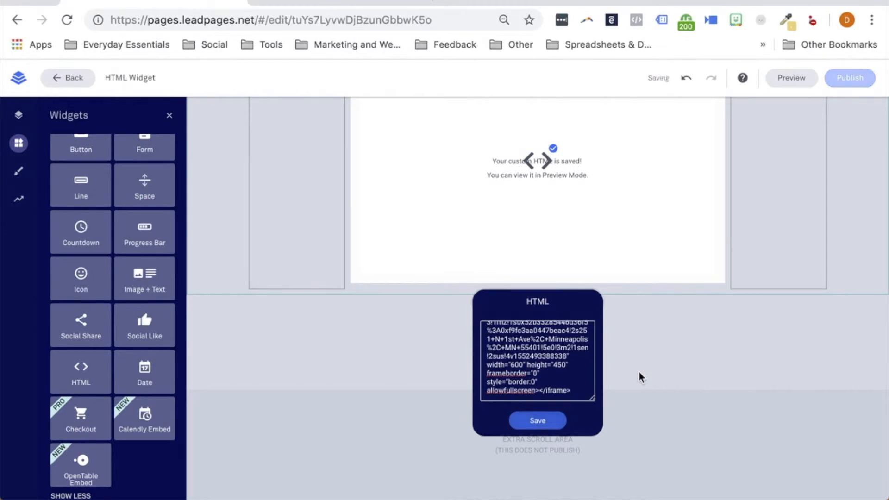
pyautogui.click(538, 421)
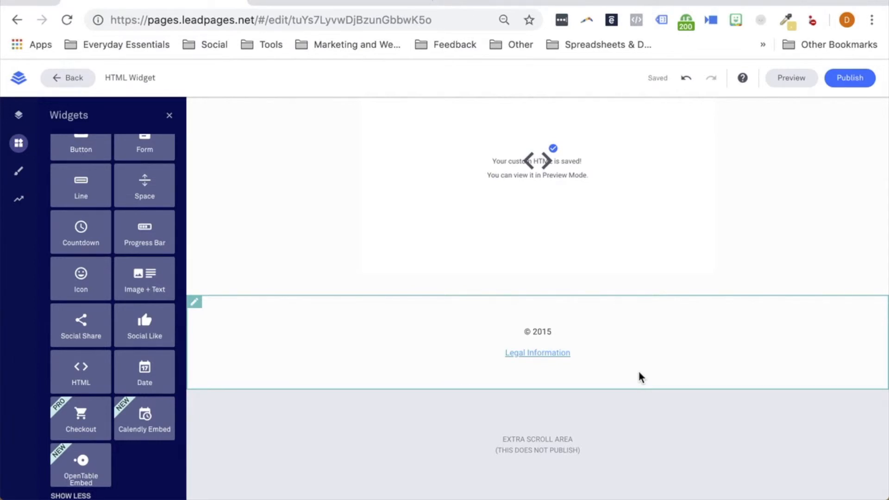
pyautogui.moveTo(646, 363)
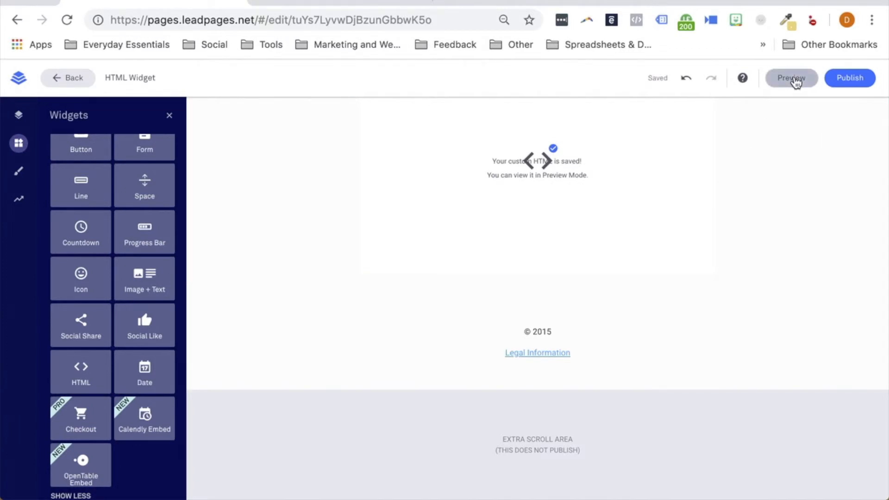
# - Preview the Visit Us map on desktop, tablet and phone, then exit the preview
pyautogui.click(792, 78)
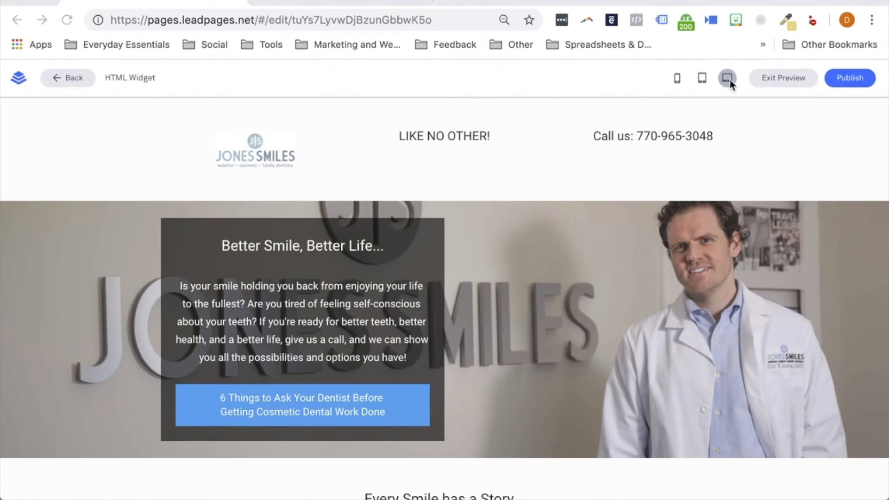
pyautogui.moveTo(702, 77)
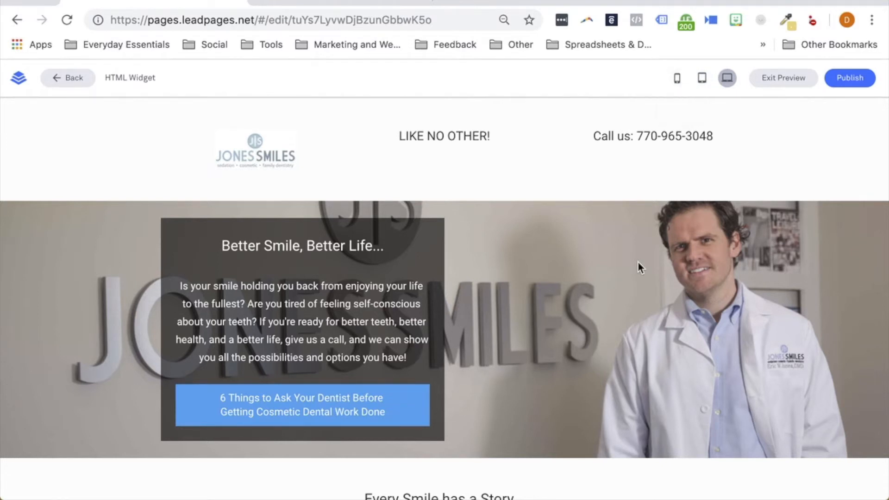
pyautogui.scroll(-3)
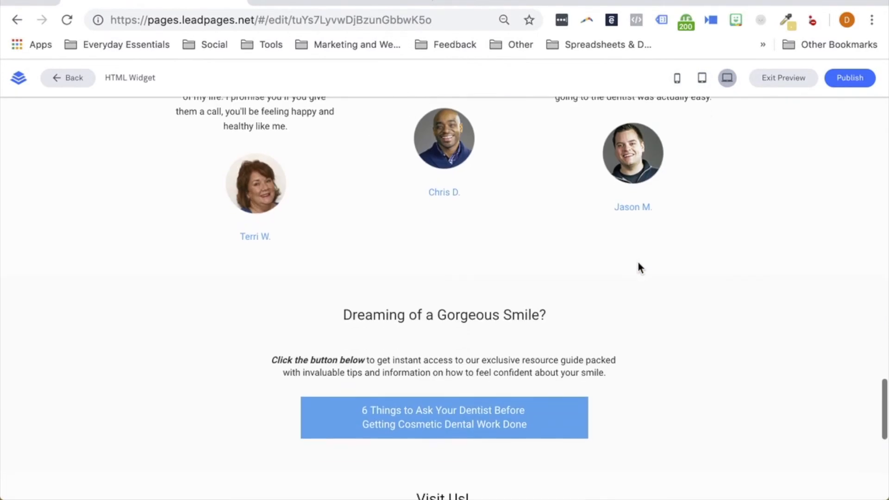
pyautogui.scroll(-3)
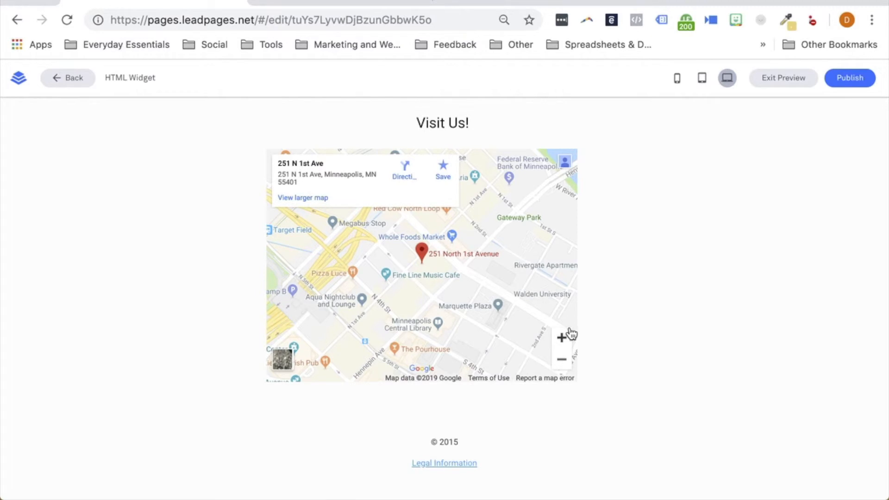
pyautogui.moveTo(703, 78)
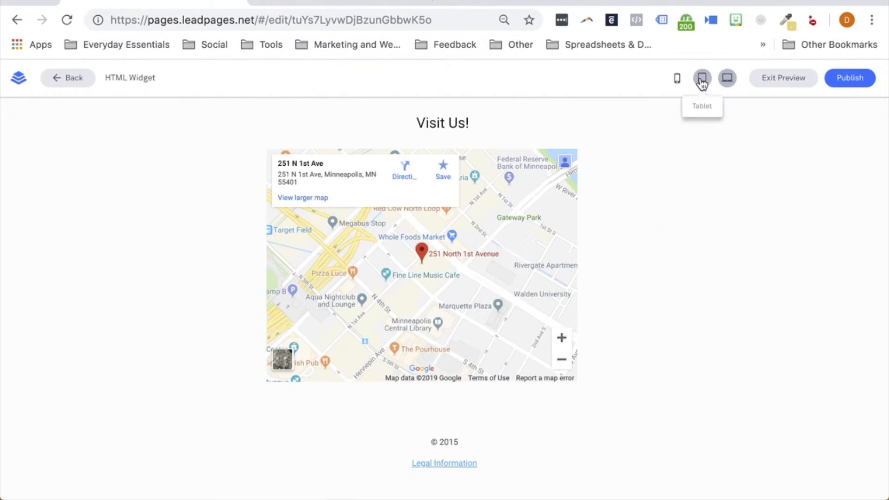
pyautogui.click(702, 77)
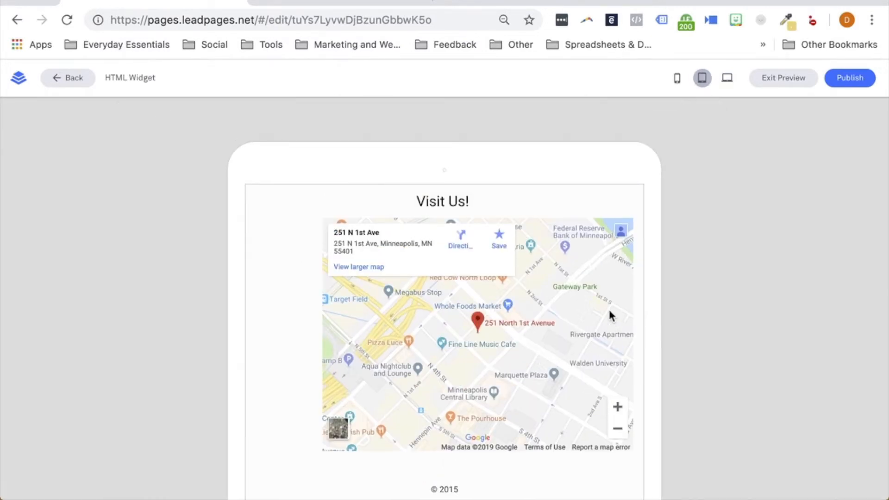
pyautogui.click(677, 78)
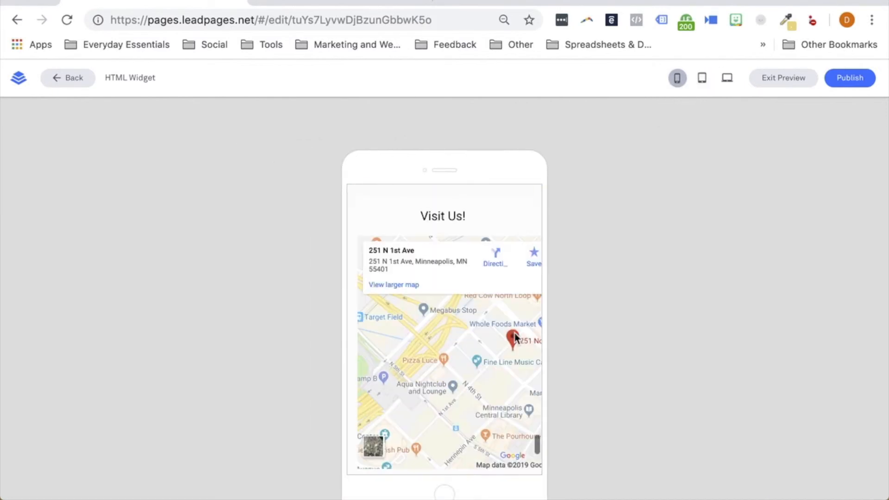
pyautogui.click(783, 77)
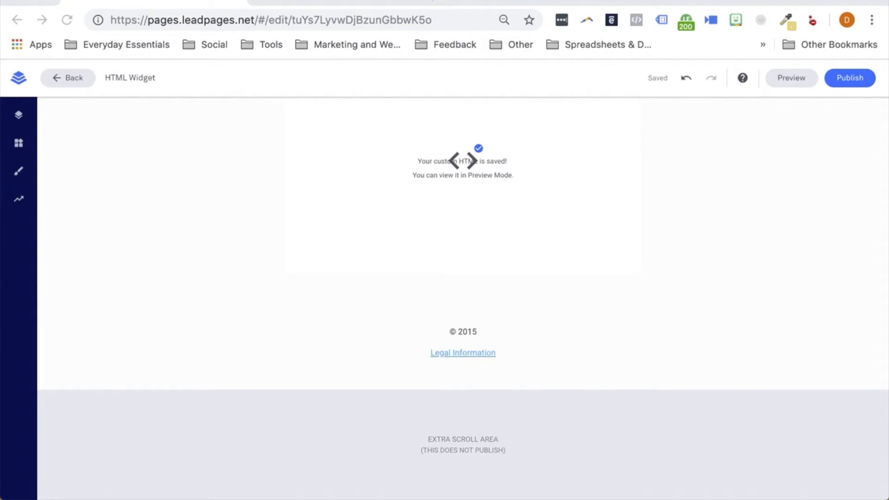
pyautogui.moveTo(347, 183)
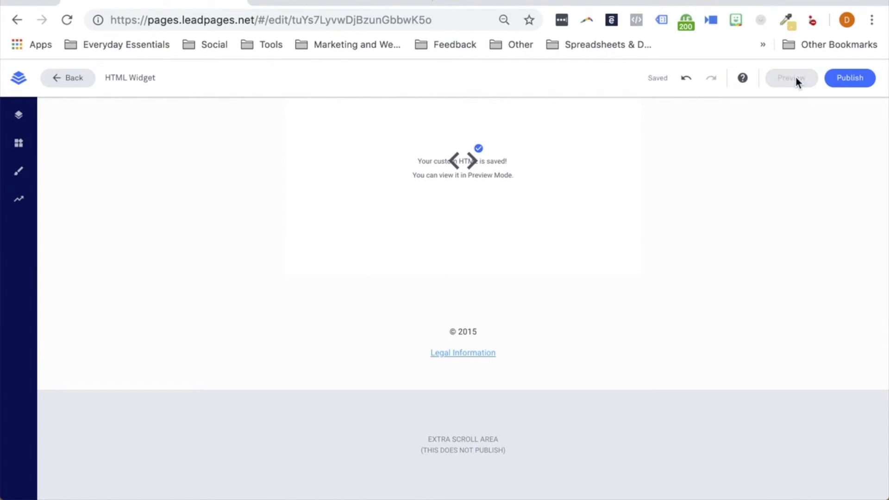
# - Re-preview the blank Visit Us area on phone, tablet and desktop, then exit
pyautogui.click(791, 78)
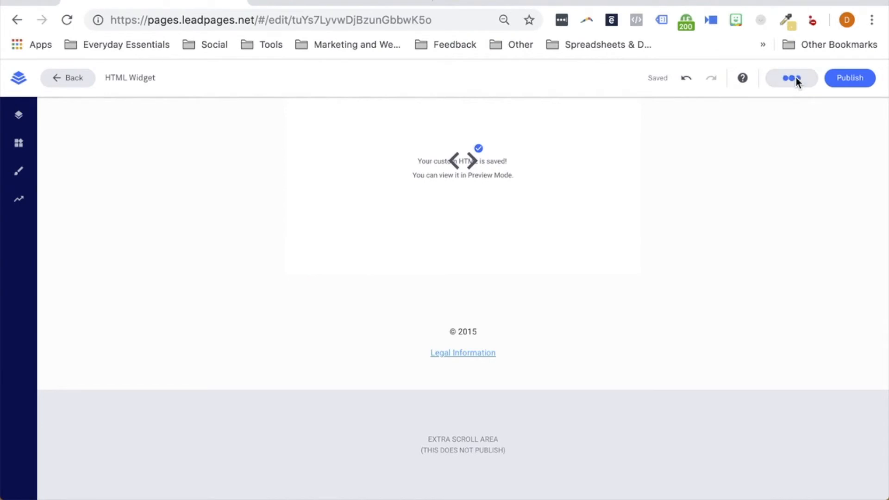
pyautogui.click(792, 77)
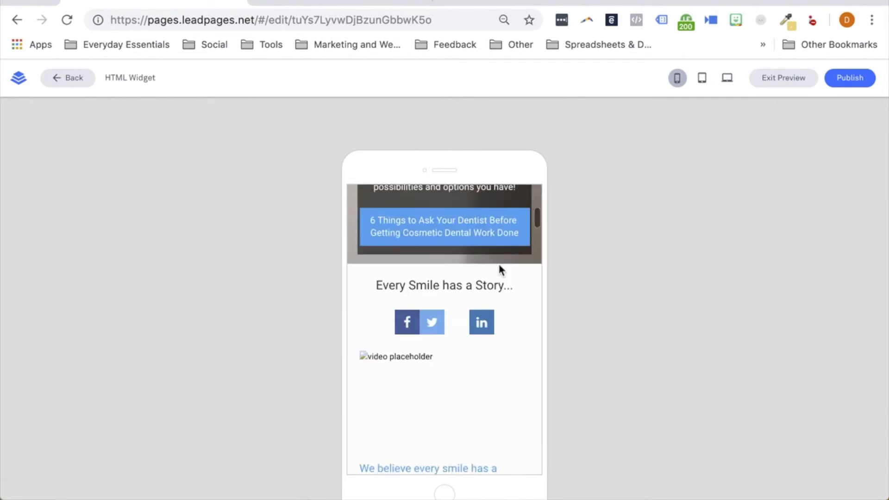
pyautogui.scroll(-3)
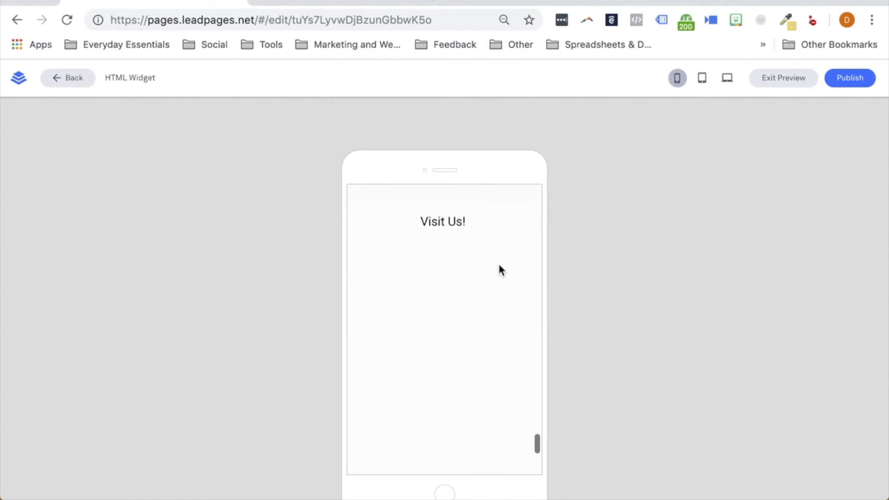
pyautogui.scroll(-3)
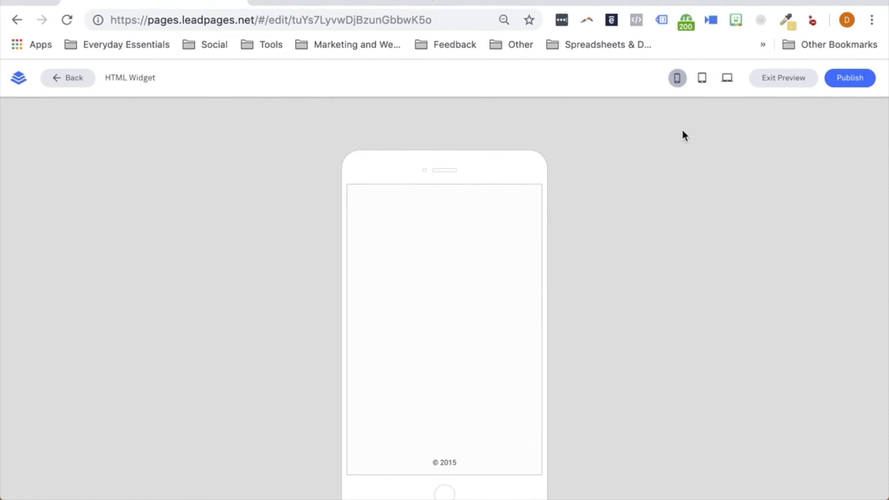
pyautogui.click(702, 77)
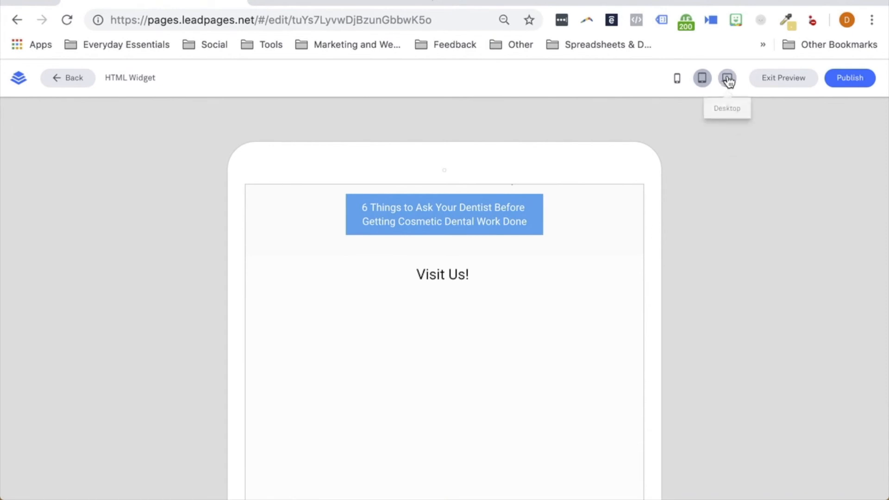
pyautogui.click(727, 78)
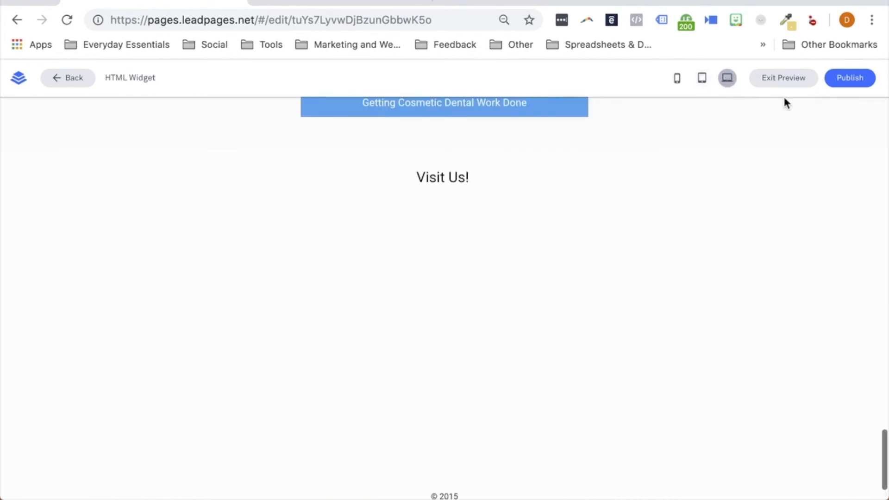
pyautogui.click(784, 78)
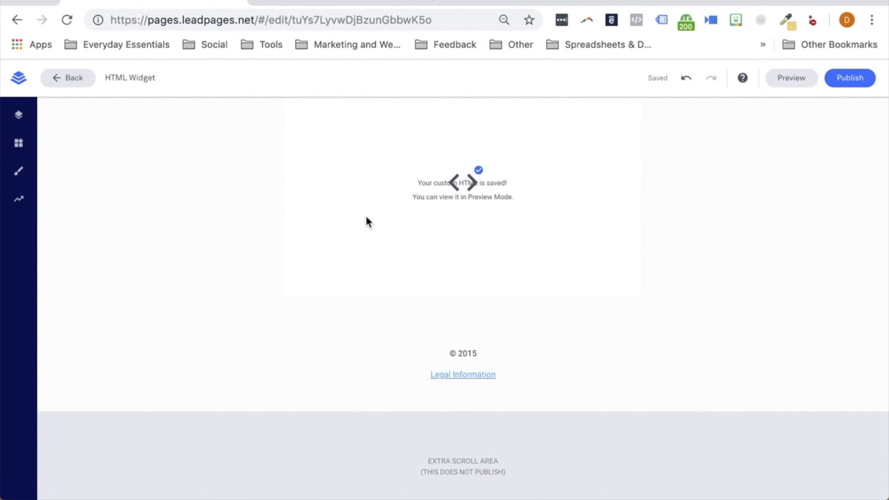
pyautogui.moveTo(728, 82)
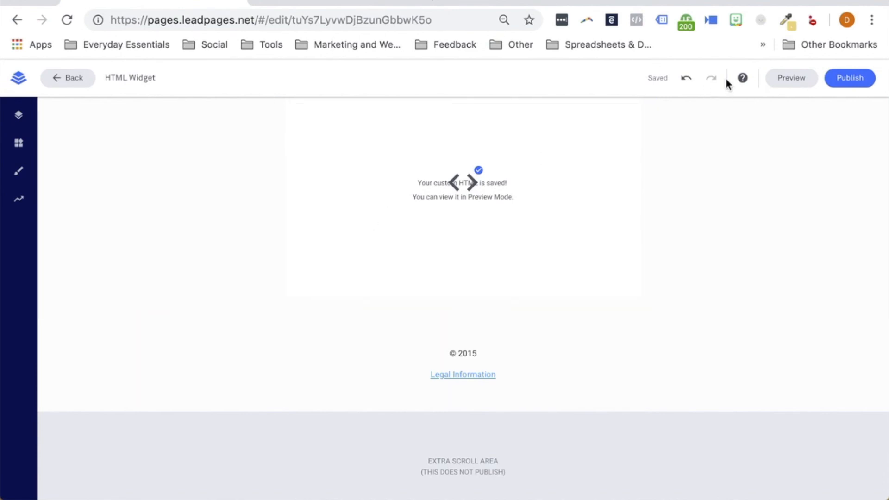
pyautogui.moveTo(742, 79)
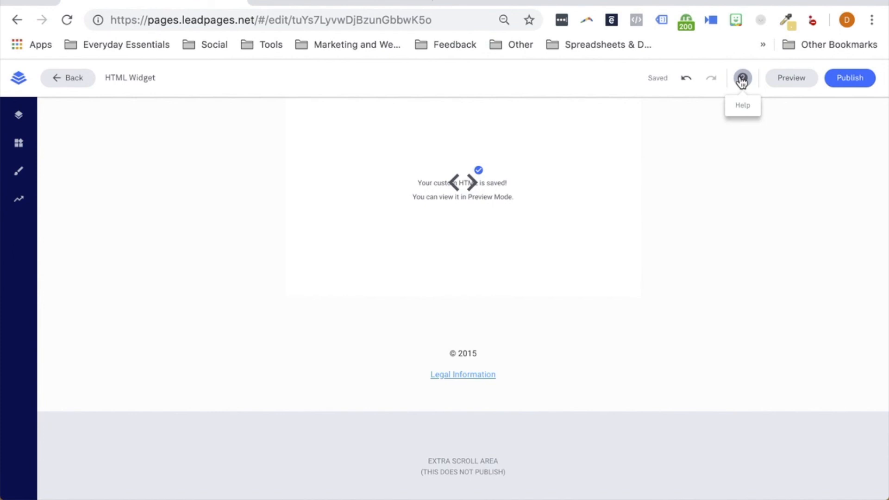